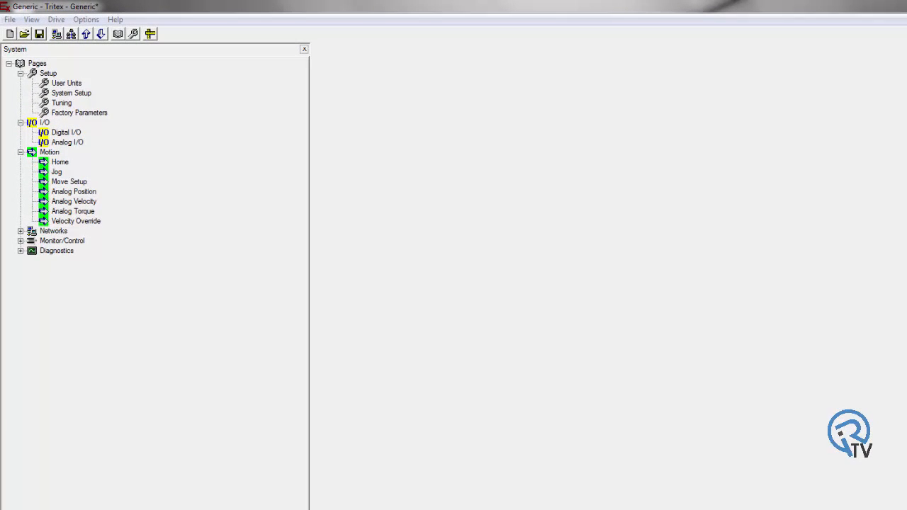
pyautogui.moveTo(73, 173)
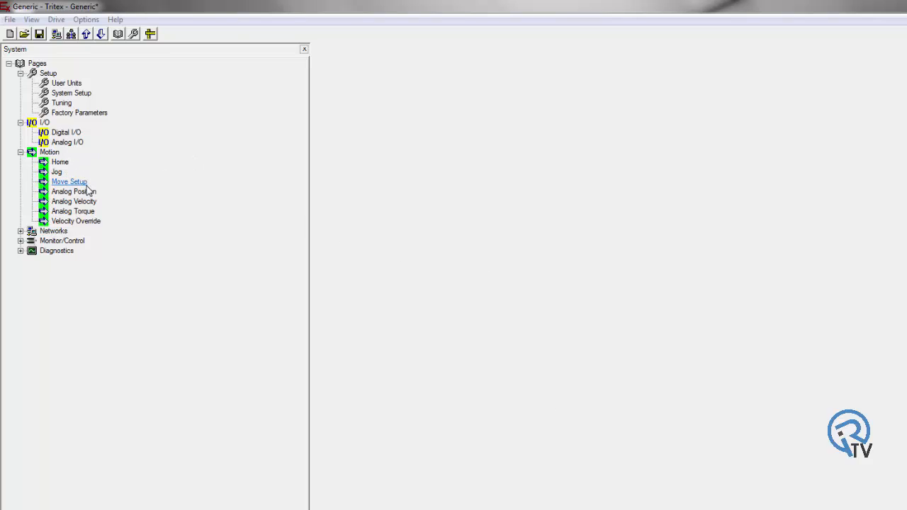
pyautogui.moveTo(108, 192)
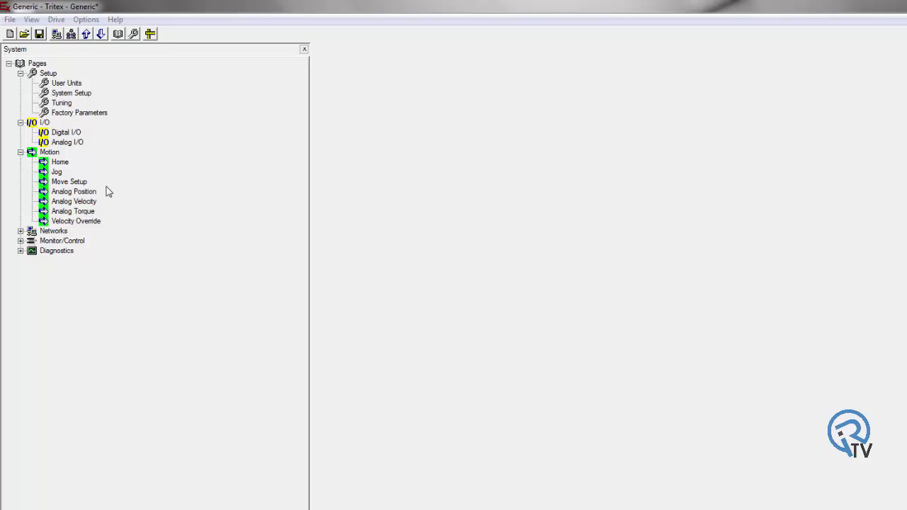
# Open the Home motion settings and set the homing velocity to 10 RPM
pyautogui.click(73, 212)
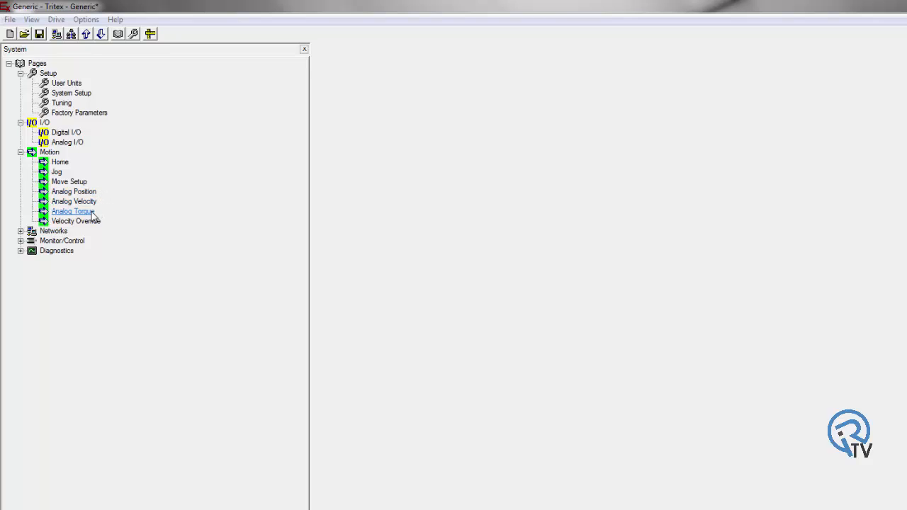
pyautogui.click(60, 161)
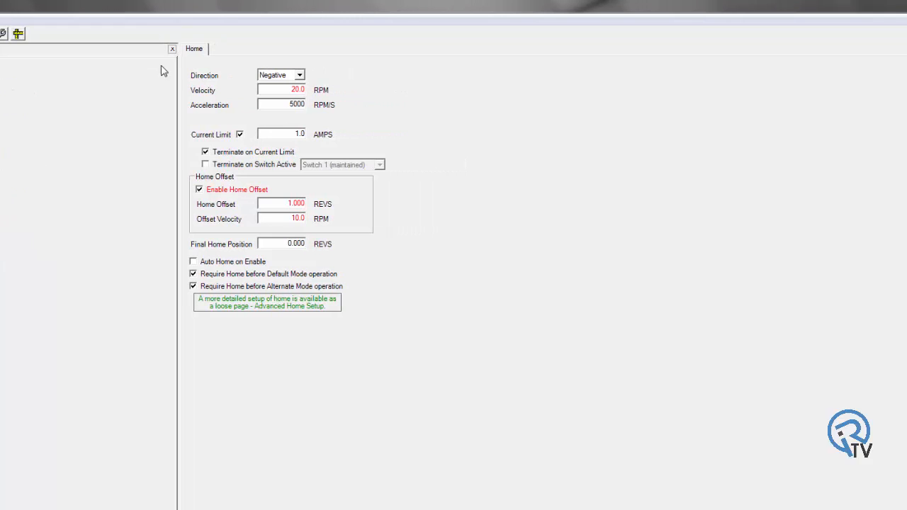
pyautogui.moveTo(308, 79)
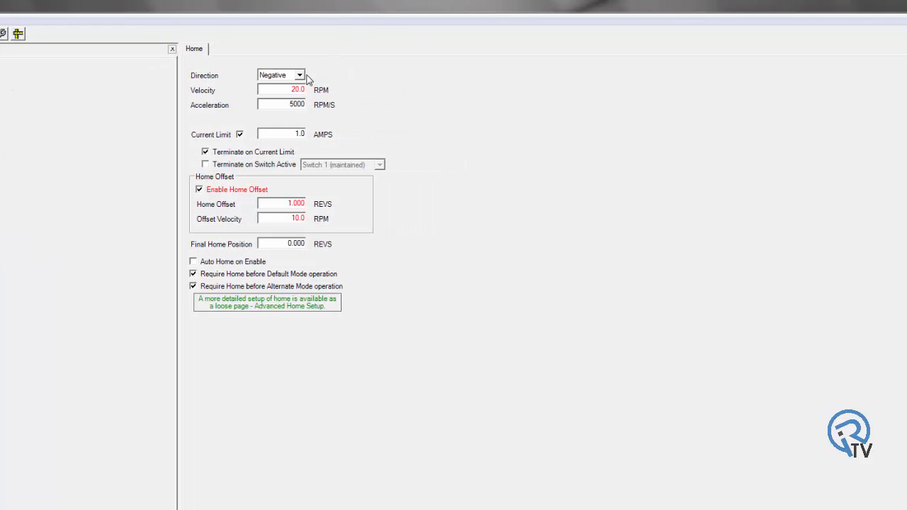
pyautogui.moveTo(284, 90)
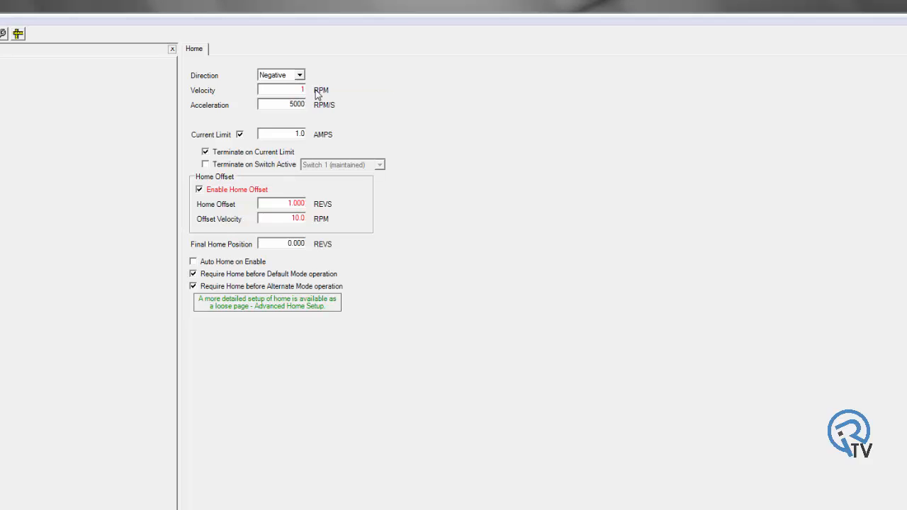
pyautogui.write('10')
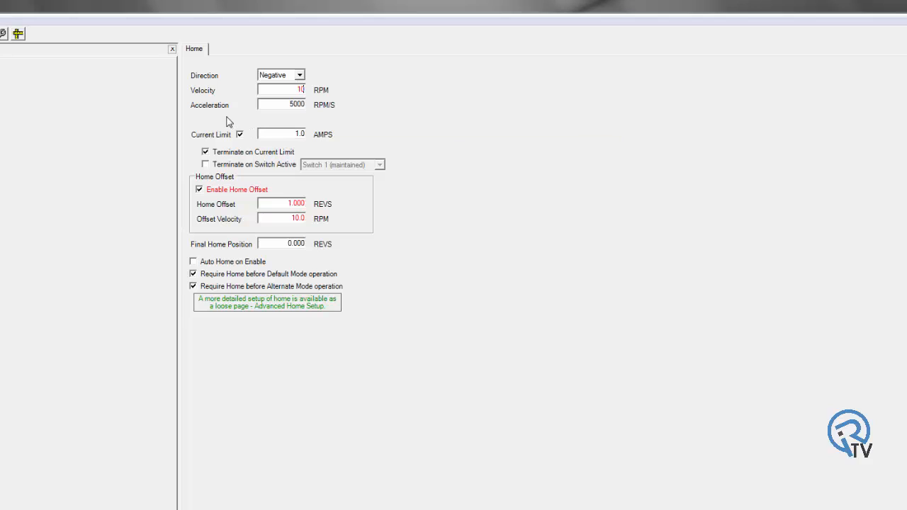
pyautogui.moveTo(241, 134)
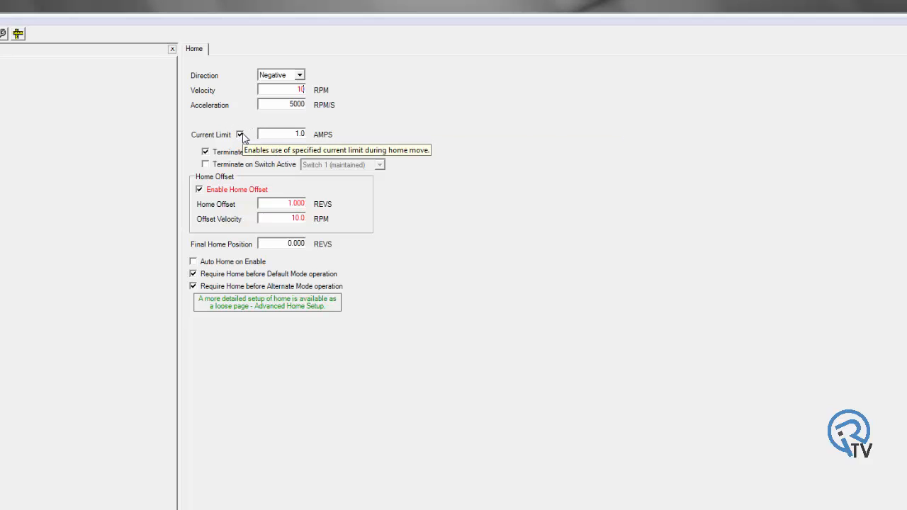
pyautogui.moveTo(248, 144)
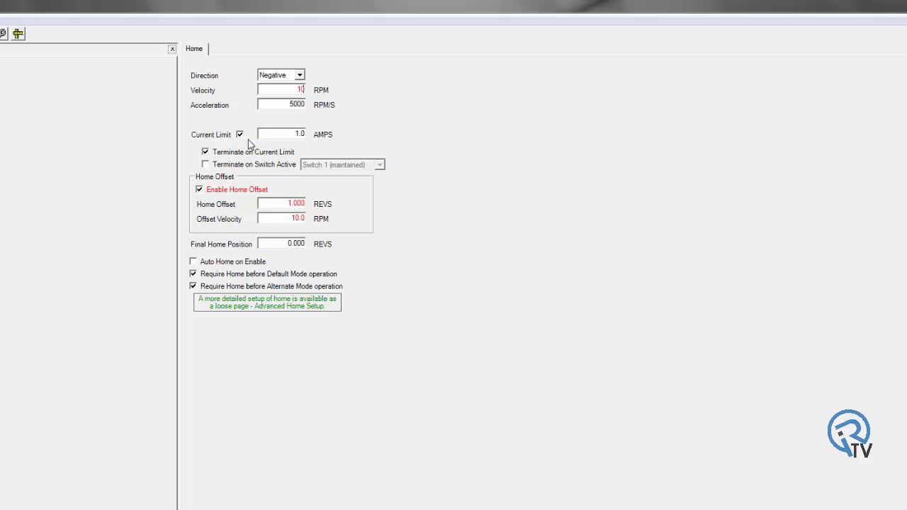
pyautogui.moveTo(280, 131)
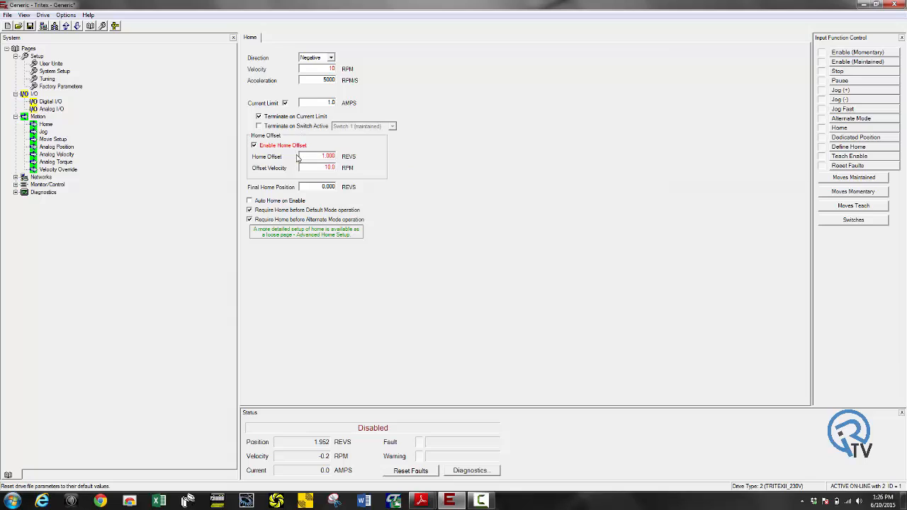
pyautogui.moveTo(296, 156)
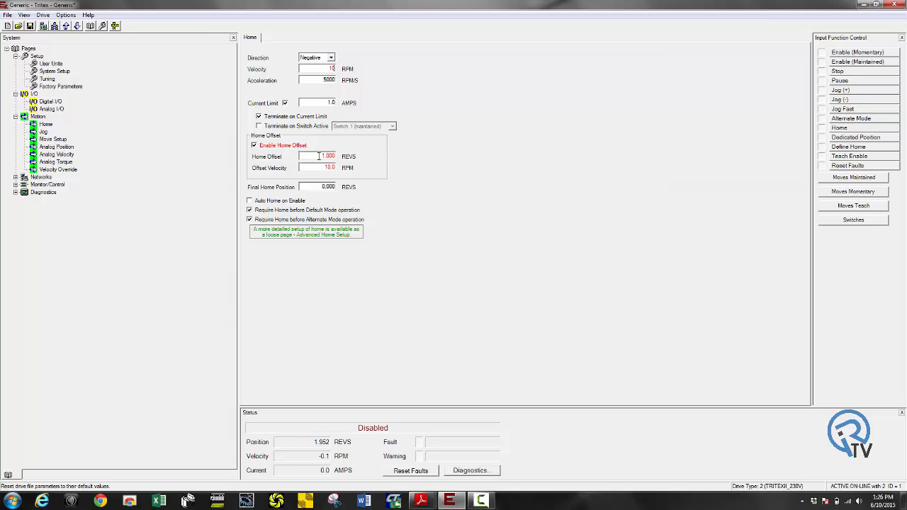
pyautogui.moveTo(330, 168)
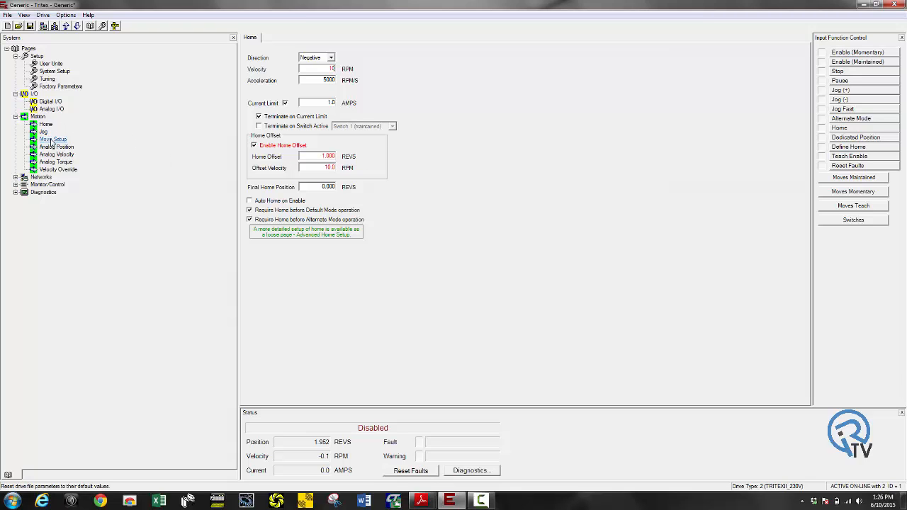
# View the Jog page: fast 500 RPM, slow 100 RPM, 5000 RPM/S acceleration
pyautogui.click(43, 131)
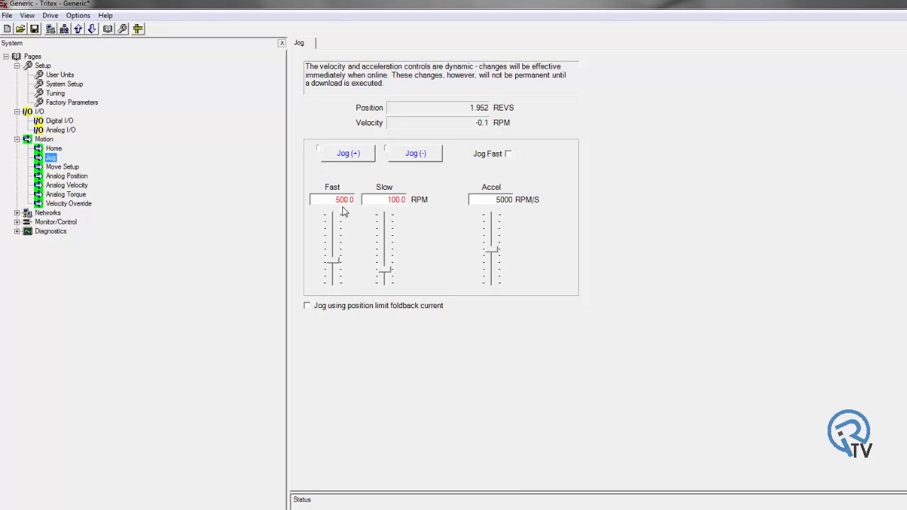
pyautogui.moveTo(333, 199)
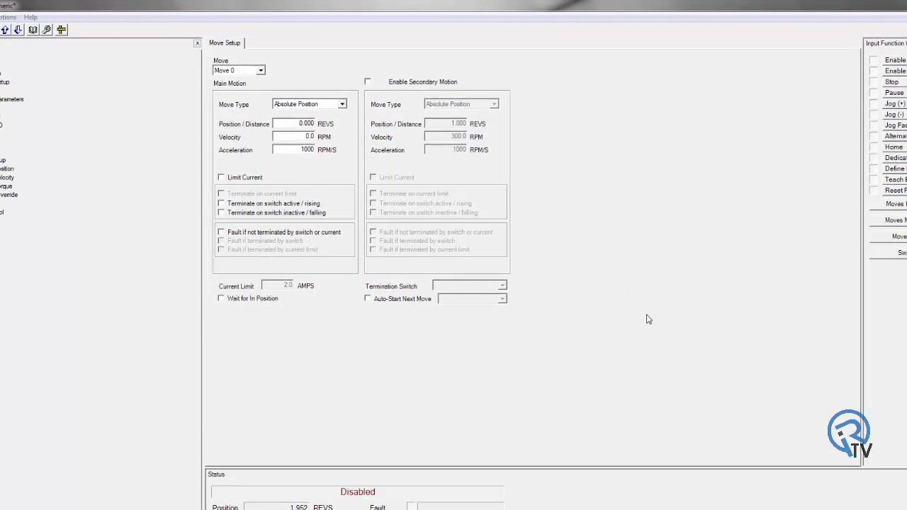
# Switch Move 0 from Absolute Position to Incremental Distance, then review the move types list
pyautogui.click(261, 70)
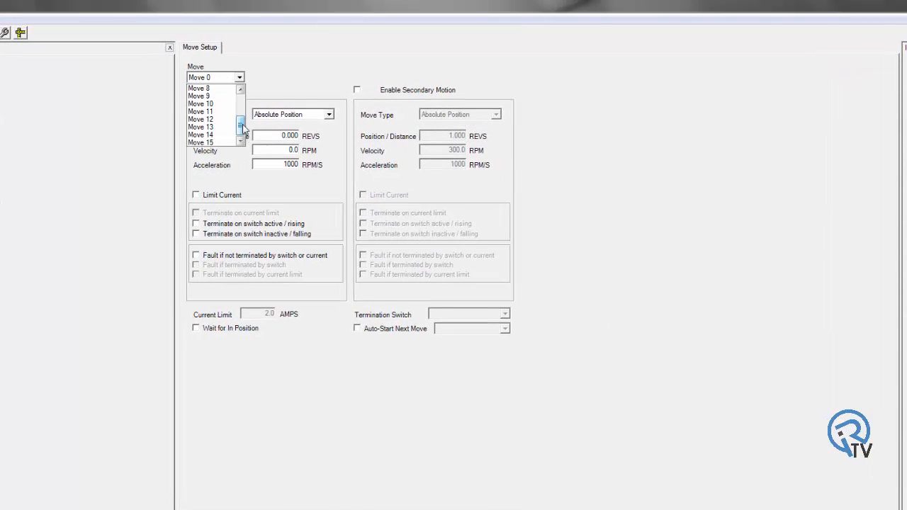
pyautogui.click(328, 114)
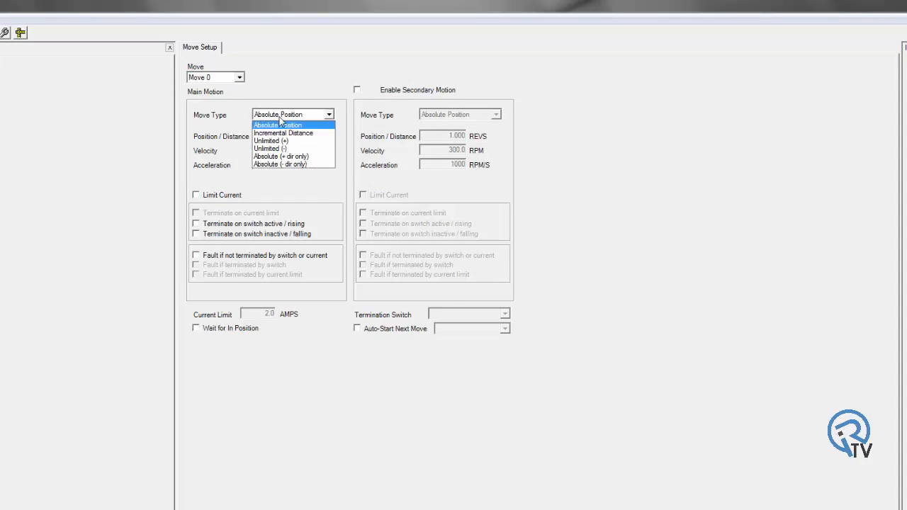
pyautogui.moveTo(283, 133)
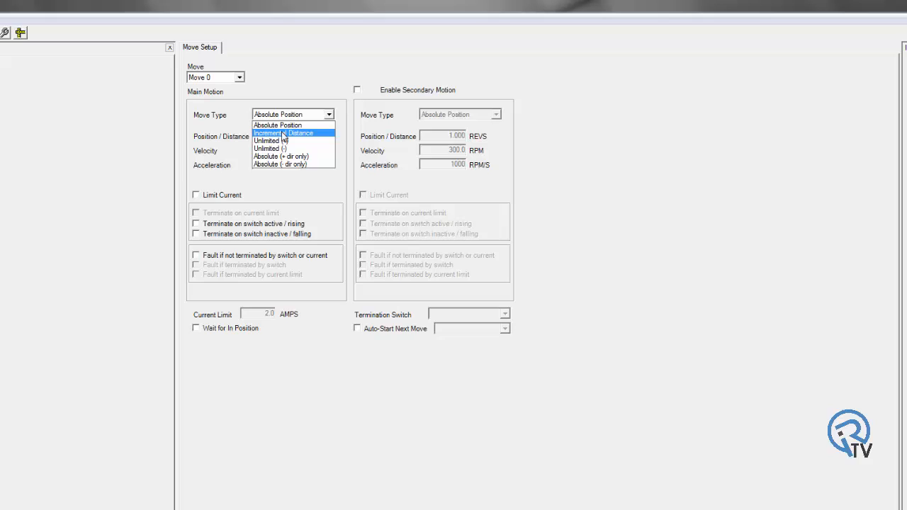
pyautogui.moveTo(277, 126)
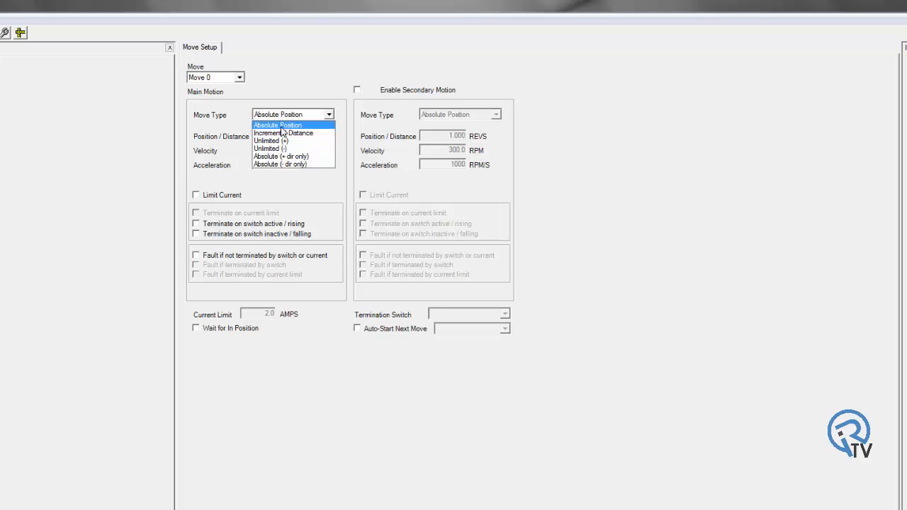
pyautogui.click(284, 133)
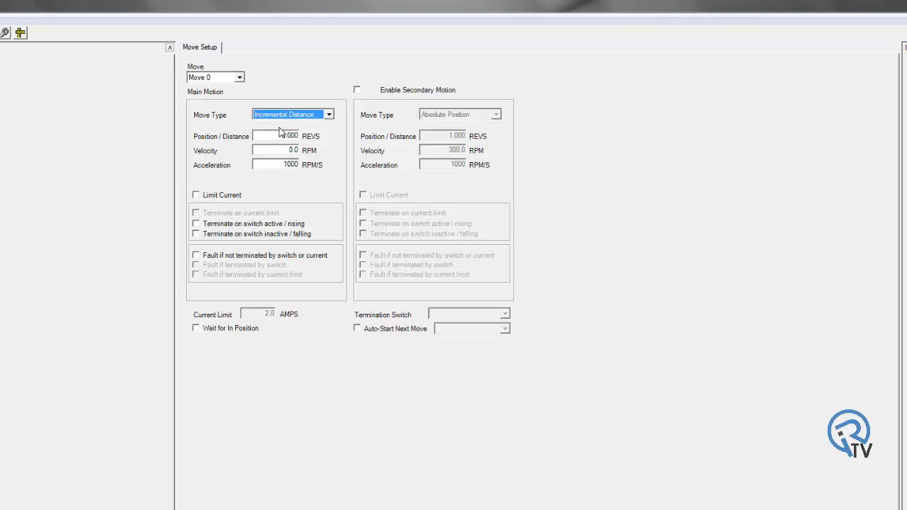
pyautogui.click(328, 114)
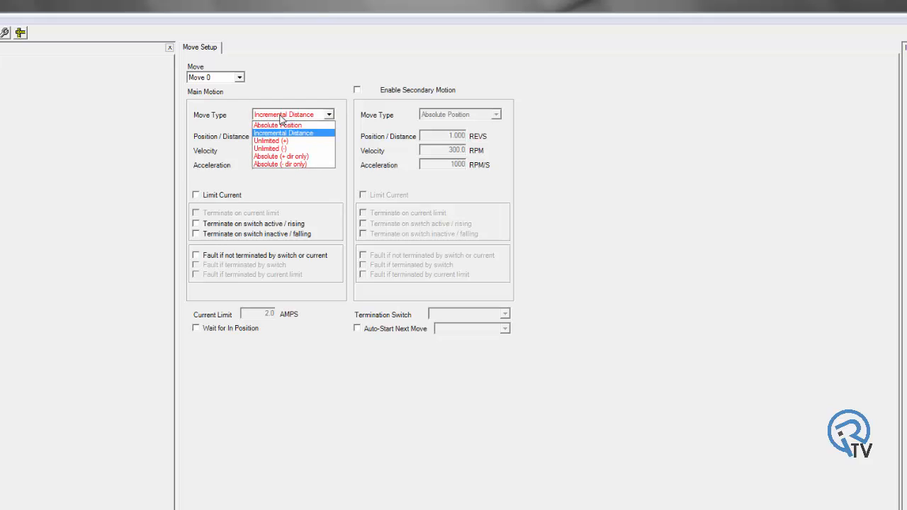
pyautogui.moveTo(293, 156)
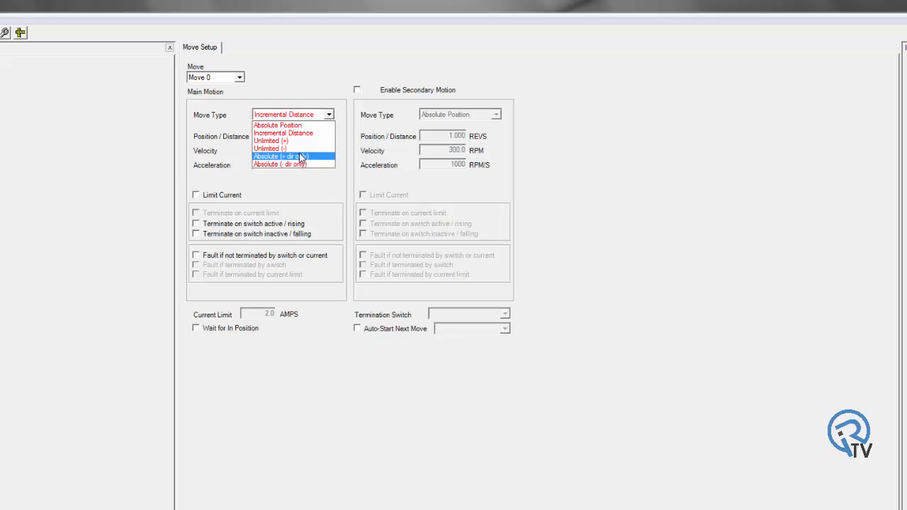
pyautogui.moveTo(301, 140)
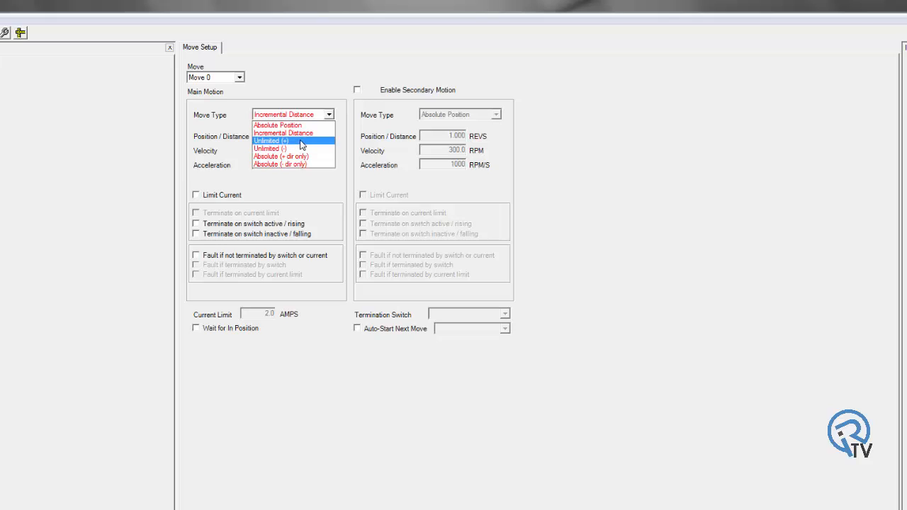
pyautogui.moveTo(300, 146)
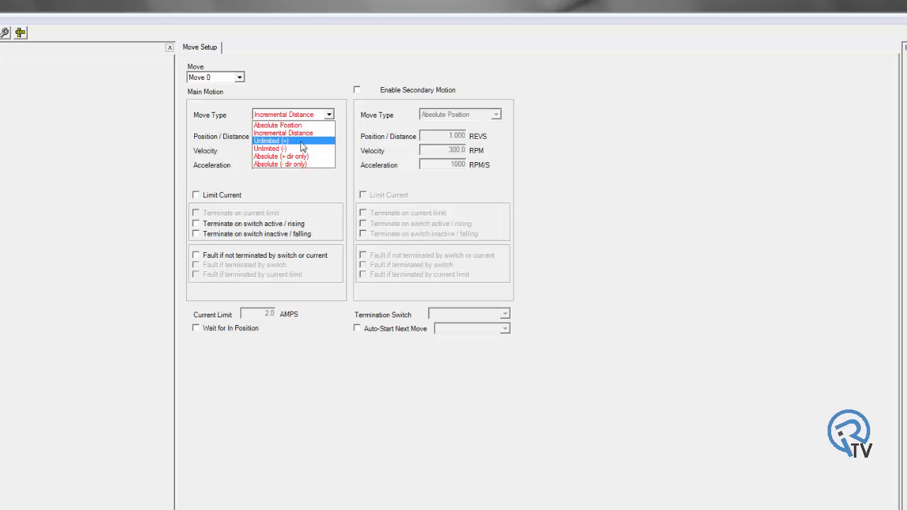
pyautogui.moveTo(302, 156)
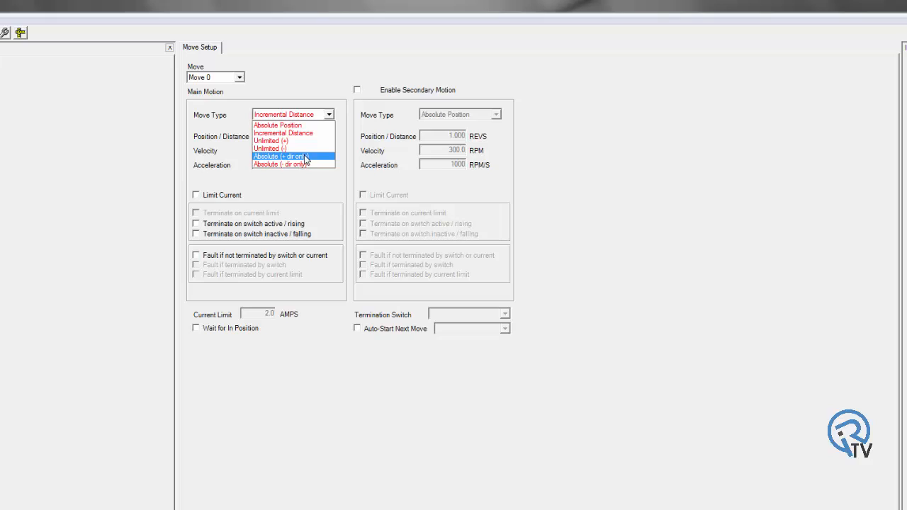
pyautogui.moveTo(308, 161)
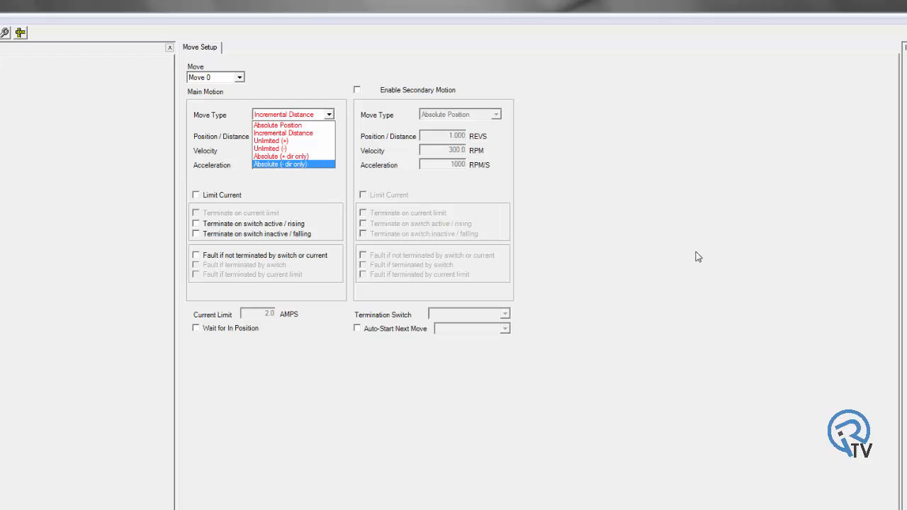
pyautogui.moveTo(293, 125)
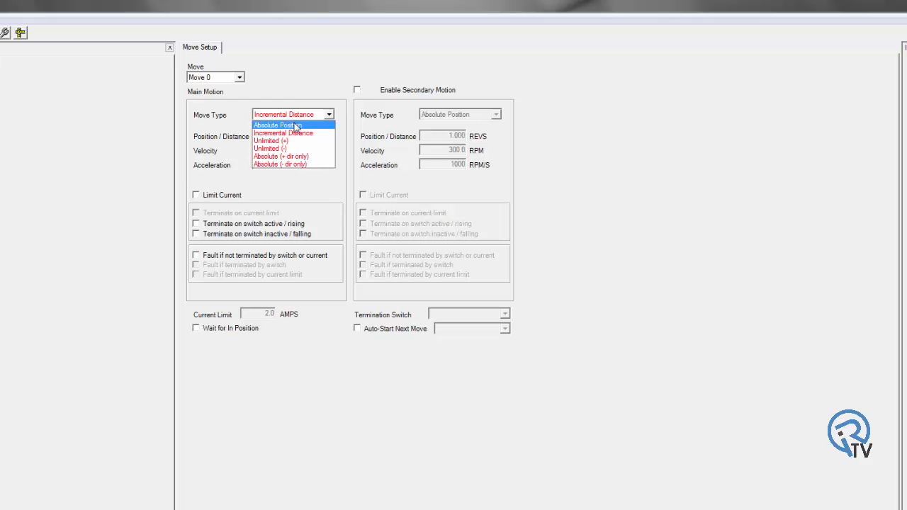
# Set Move 0 to Absolute Position targeting 5 revs at 500 RPM
pyautogui.click(276, 125)
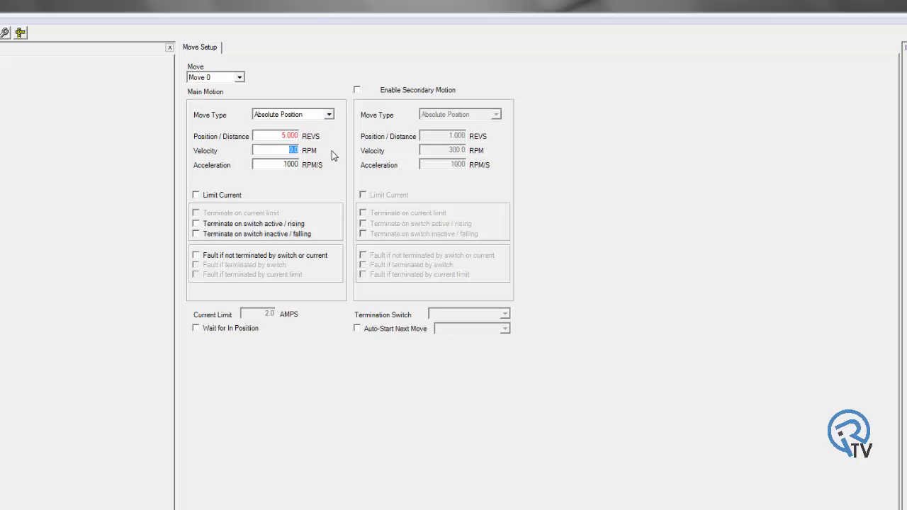
pyautogui.write('500')
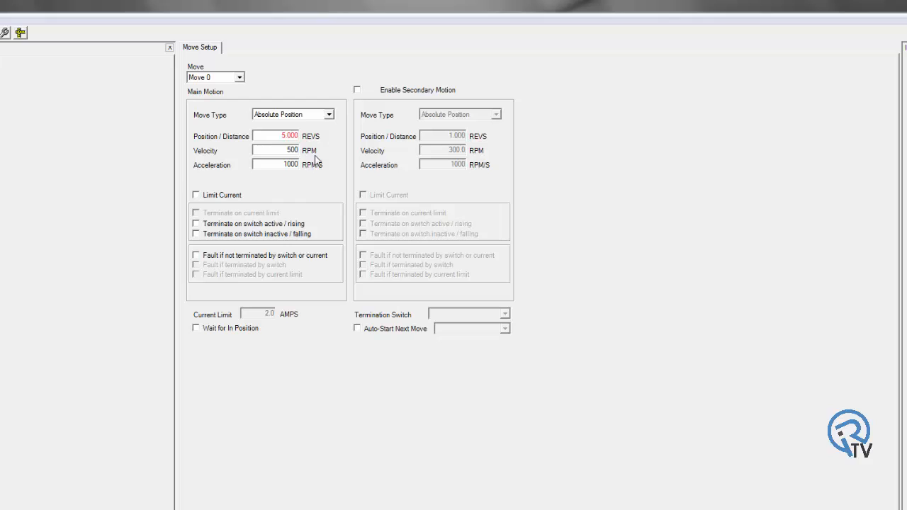
# Set Move 1 to Incremental Distance, 1 rev at 500 RPM, with secondary motion at 500 RPM
pyautogui.click(240, 77)
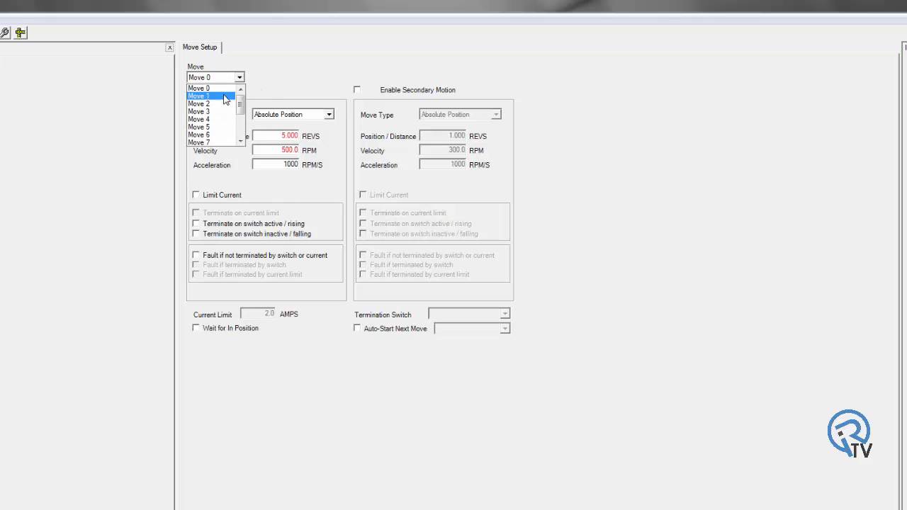
pyautogui.click(199, 96)
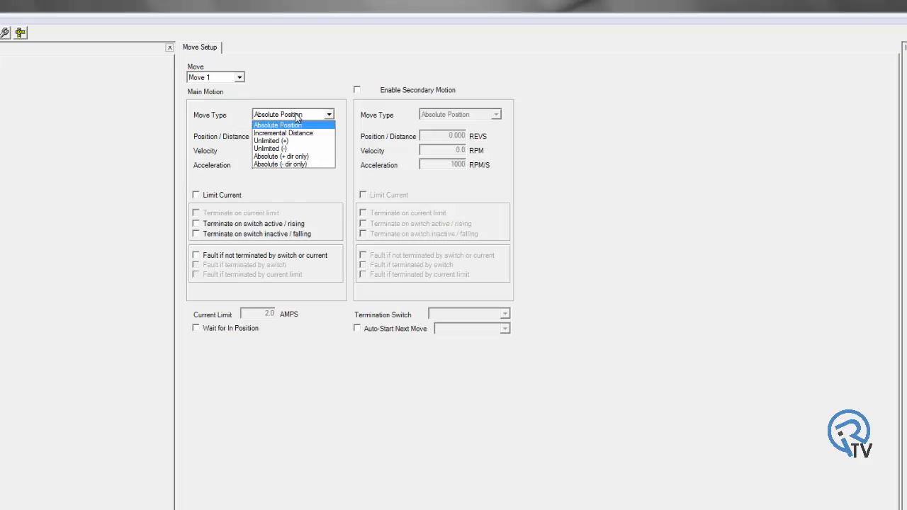
pyautogui.click(283, 133)
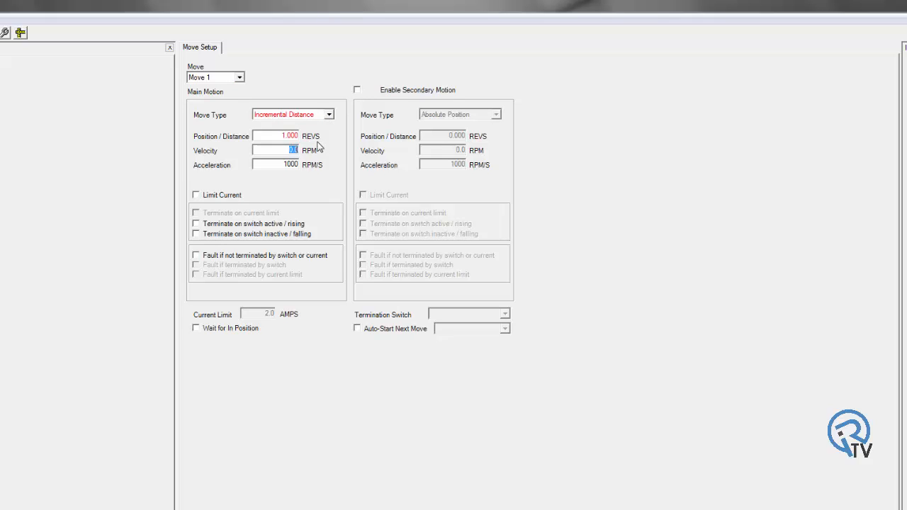
pyautogui.write('500')
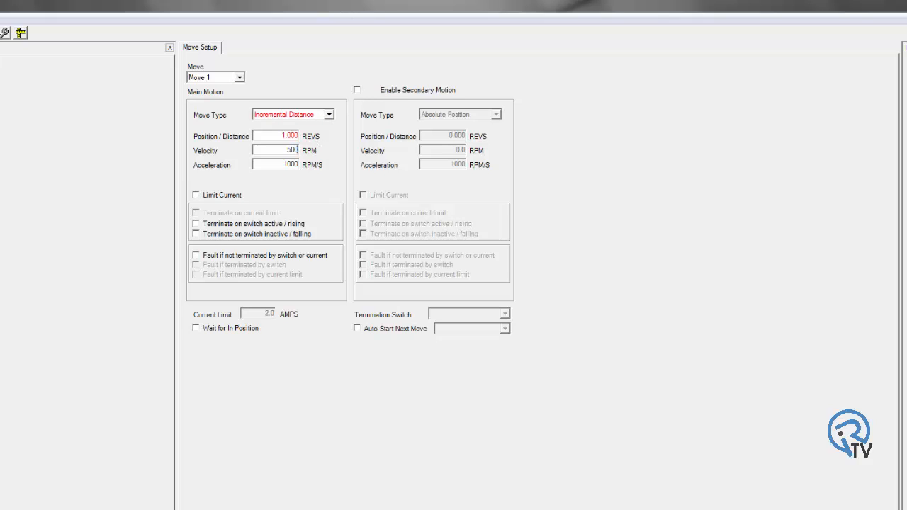
pyautogui.click(357, 90)
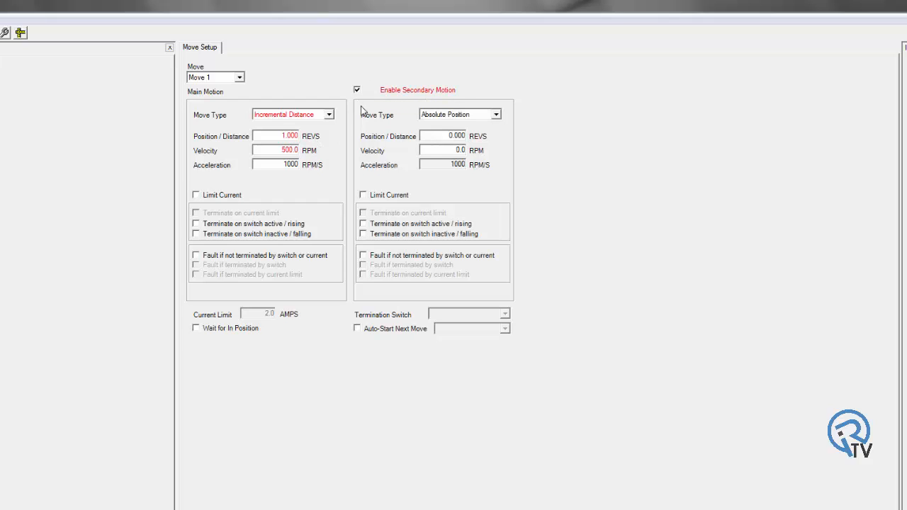
pyautogui.moveTo(304, 139)
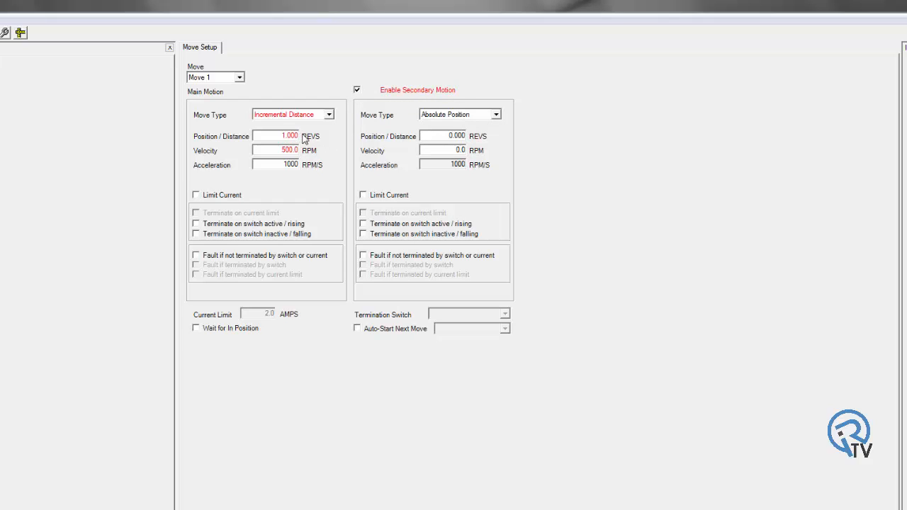
pyautogui.moveTo(510, 137)
pyautogui.write('500')
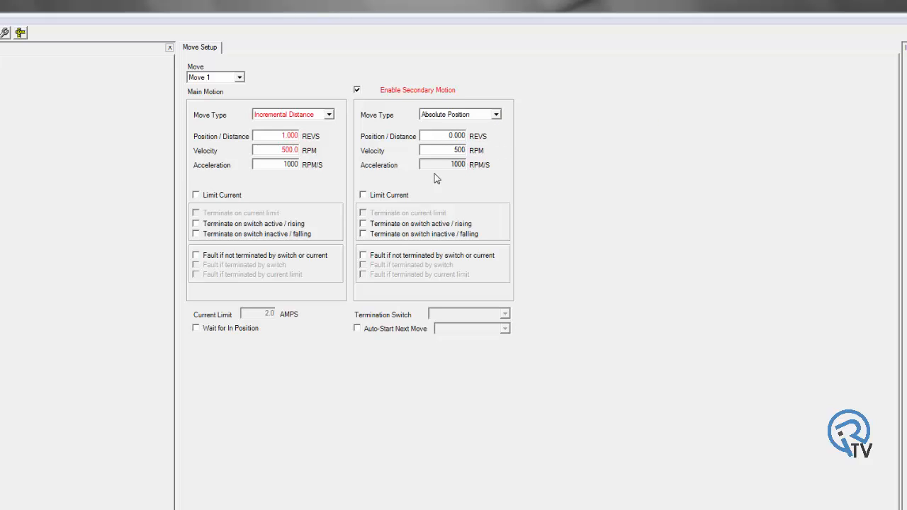
pyautogui.click(239, 76)
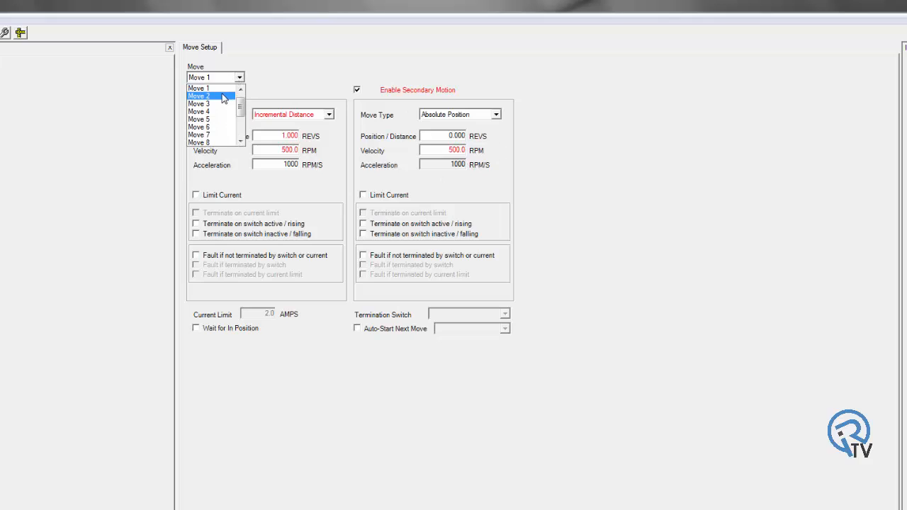
# Set Move 2 to Incremental Distance, 6 revs at 1000 RPM, with Limit Current and terminate-on-limit
pyautogui.click(199, 96)
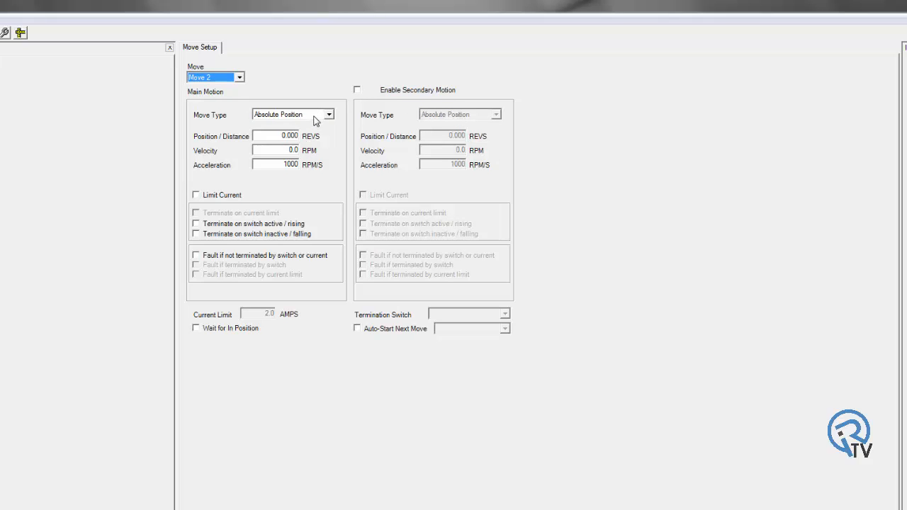
pyautogui.click(327, 115)
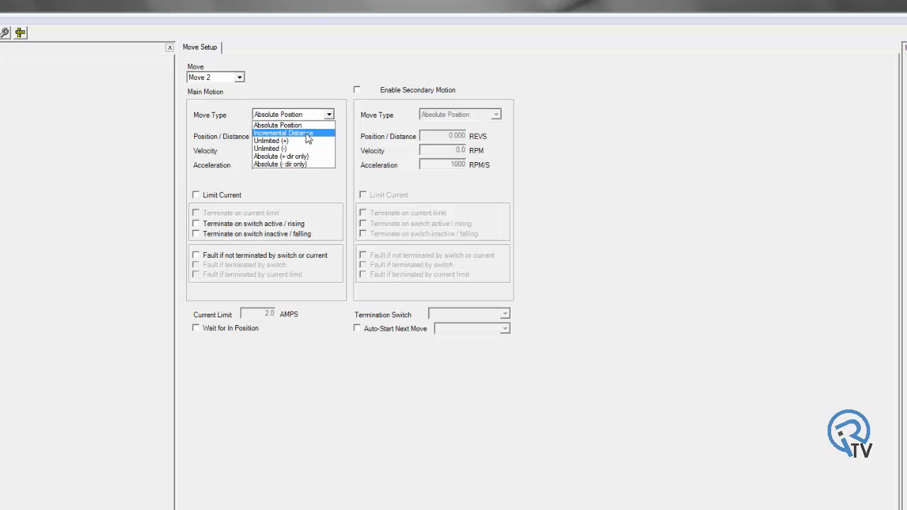
pyautogui.click(282, 133)
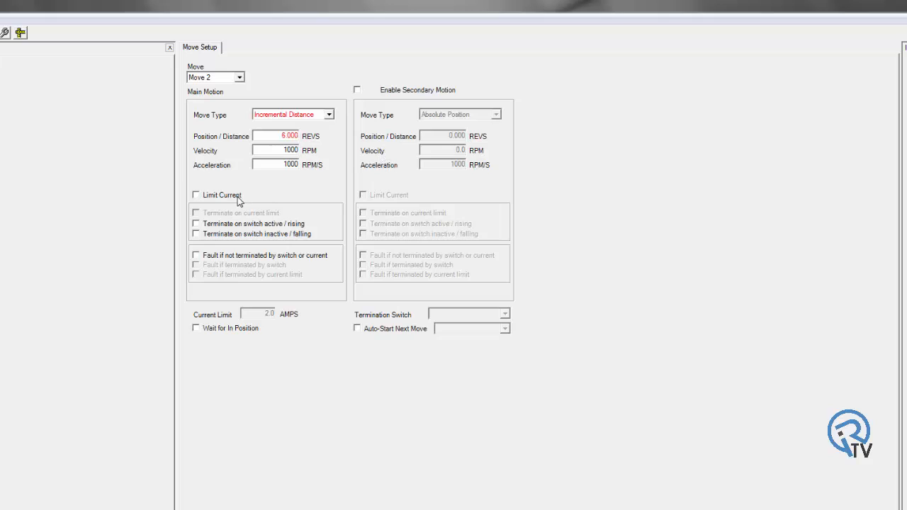
pyautogui.moveTo(218, 198)
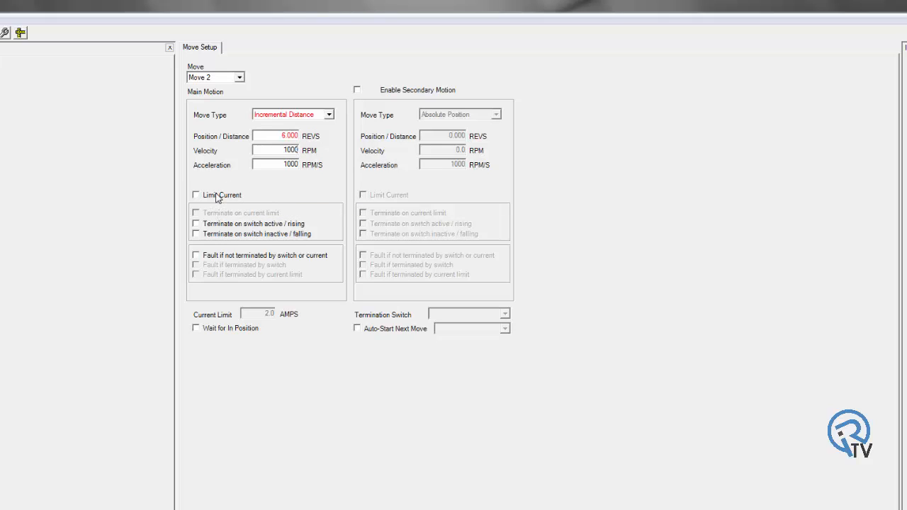
pyautogui.click(197, 195)
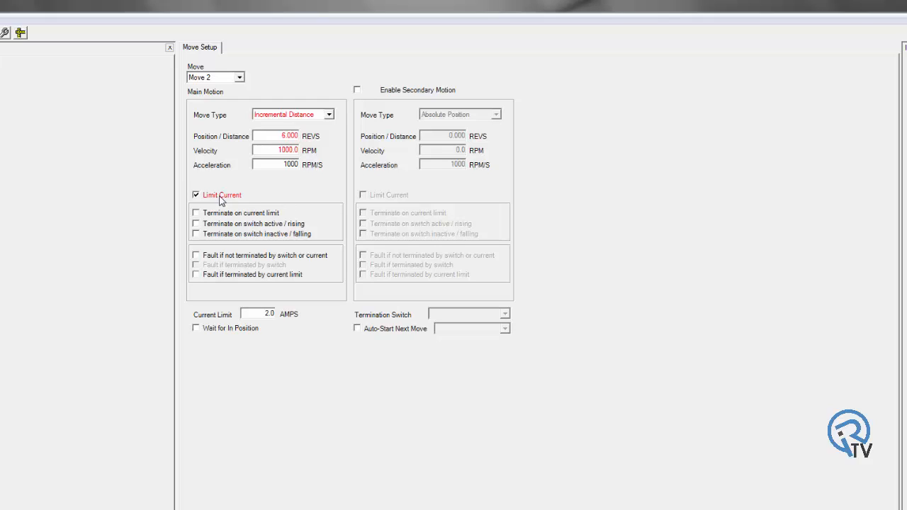
pyautogui.moveTo(279, 317)
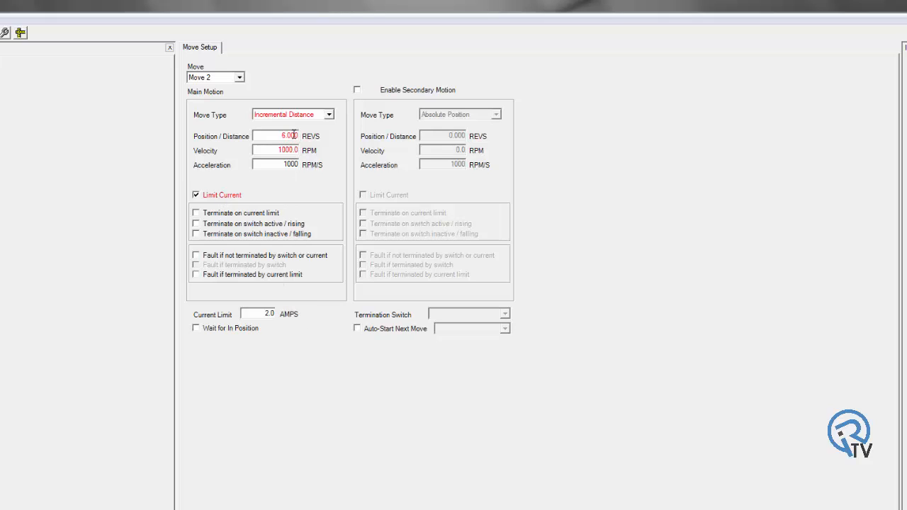
pyautogui.moveTo(284, 136)
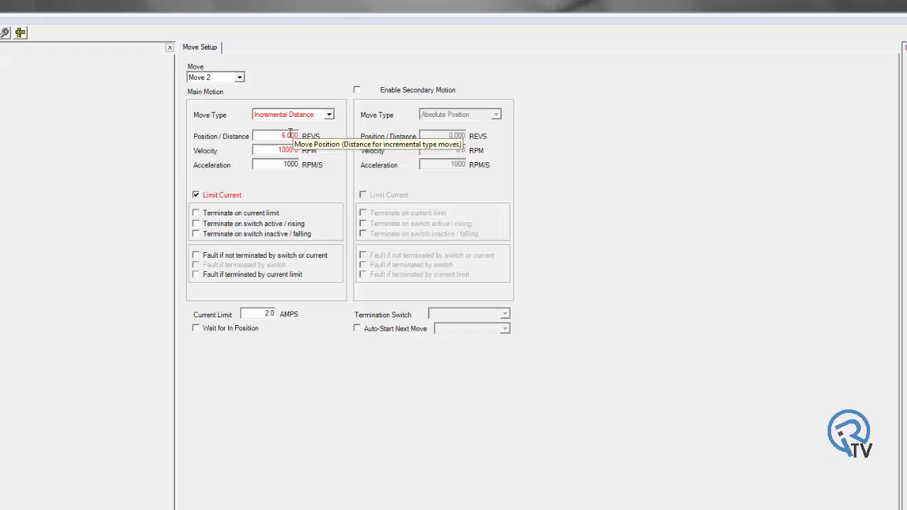
pyautogui.moveTo(248, 218)
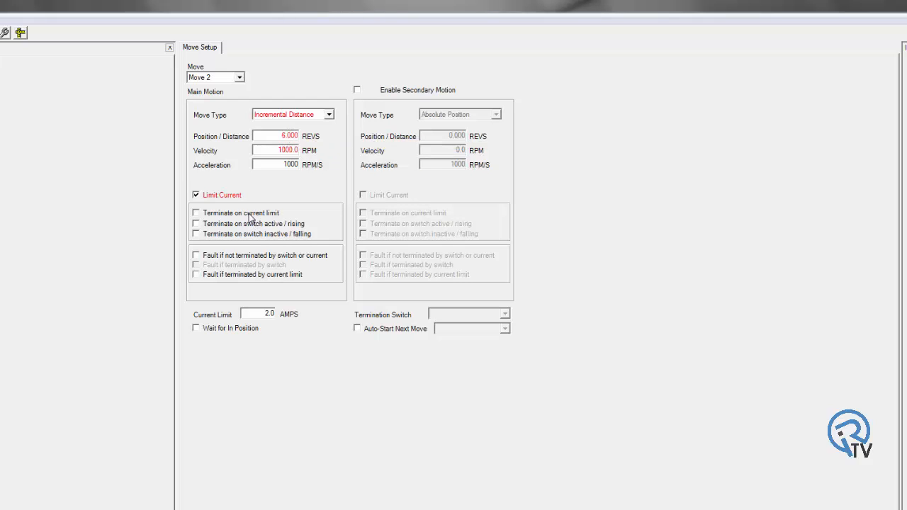
pyautogui.click(196, 213)
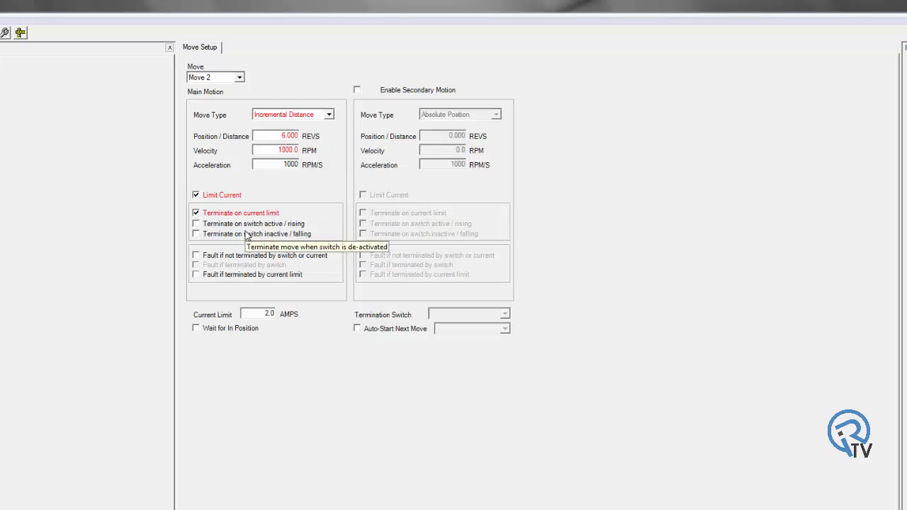
pyautogui.moveTo(267, 277)
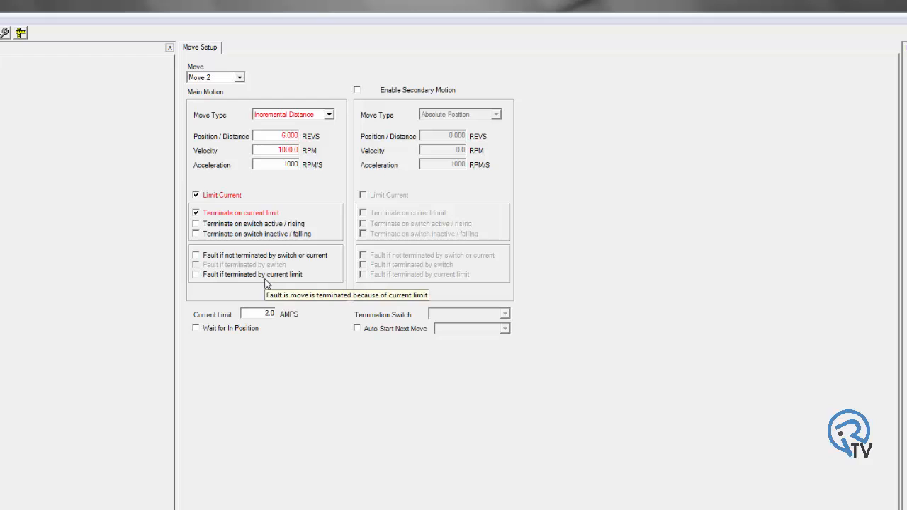
pyautogui.moveTo(253, 261)
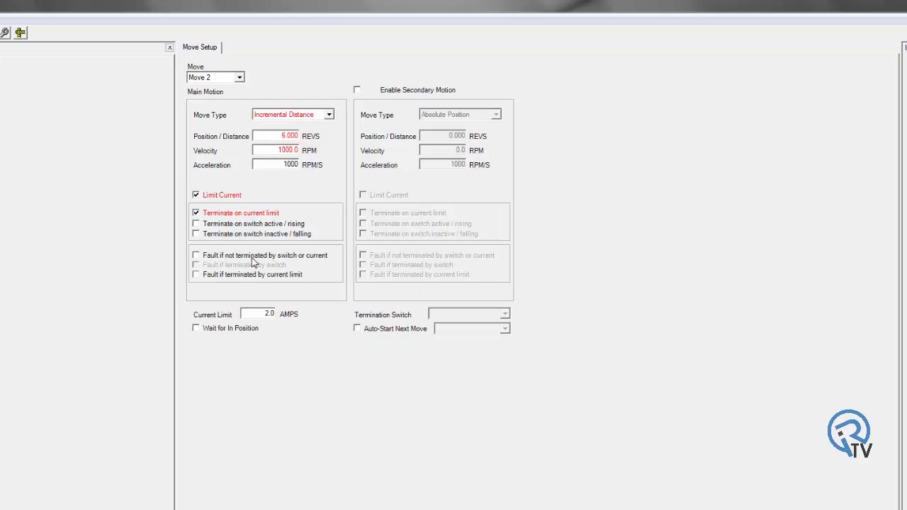
pyautogui.moveTo(254, 264)
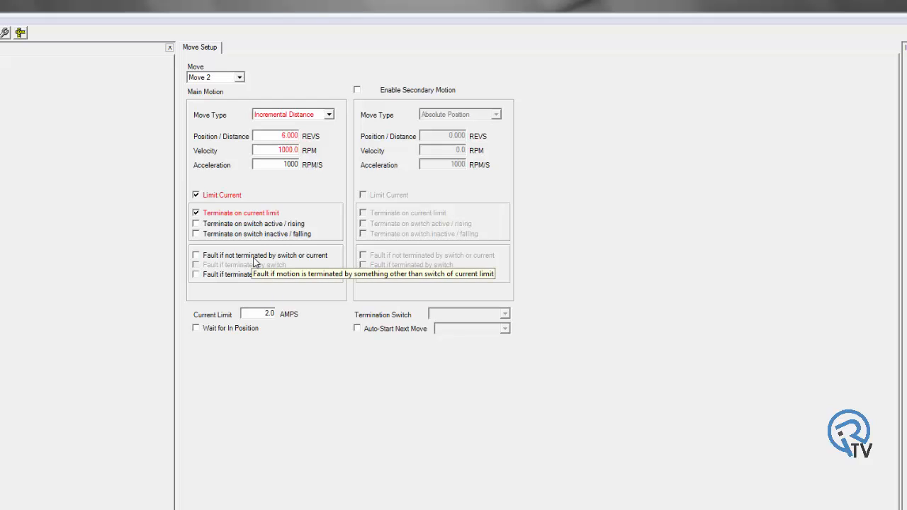
pyautogui.moveTo(390, 276)
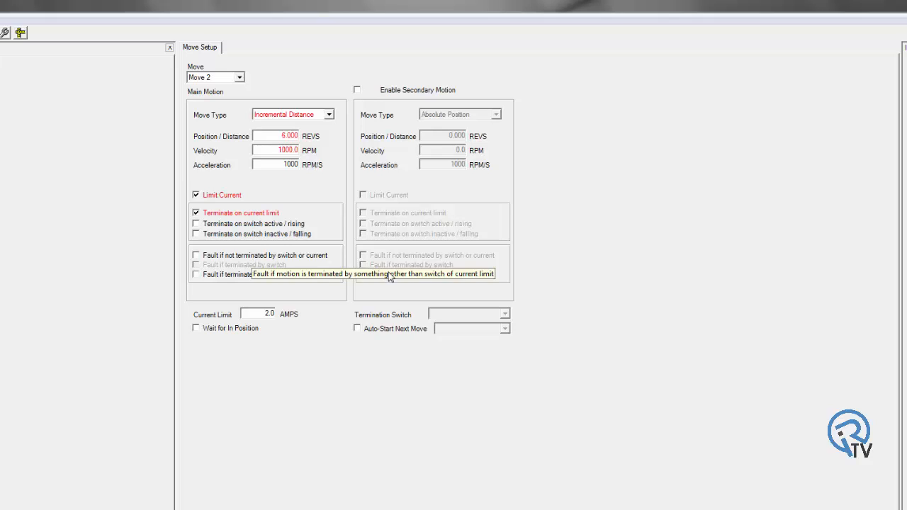
pyautogui.moveTo(260, 285)
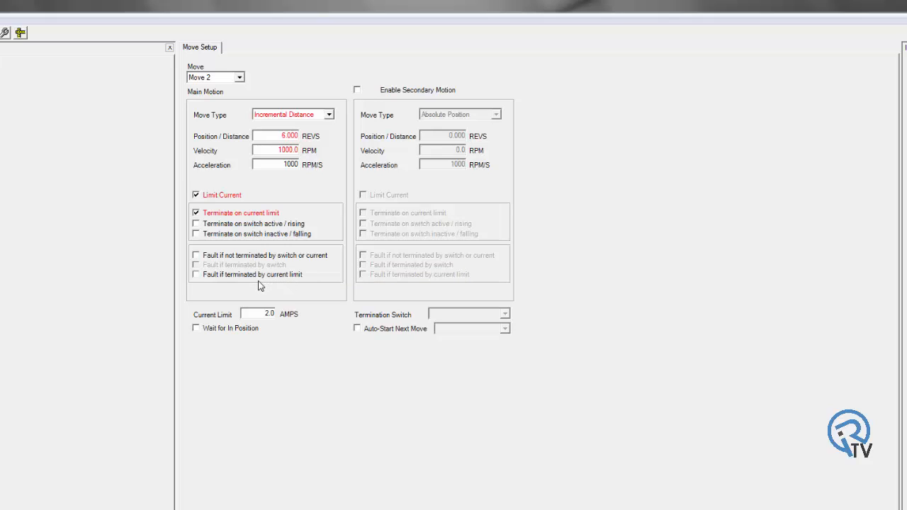
pyautogui.moveTo(256, 276)
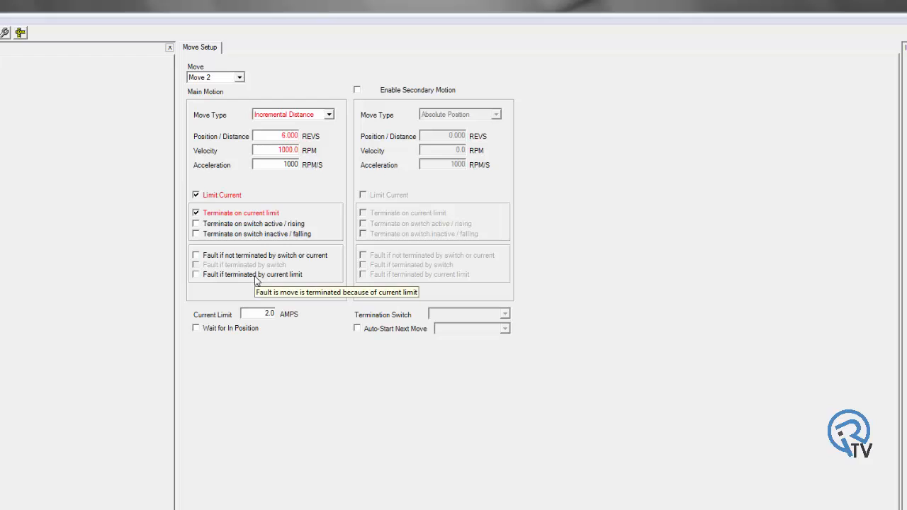
pyautogui.moveTo(235, 83)
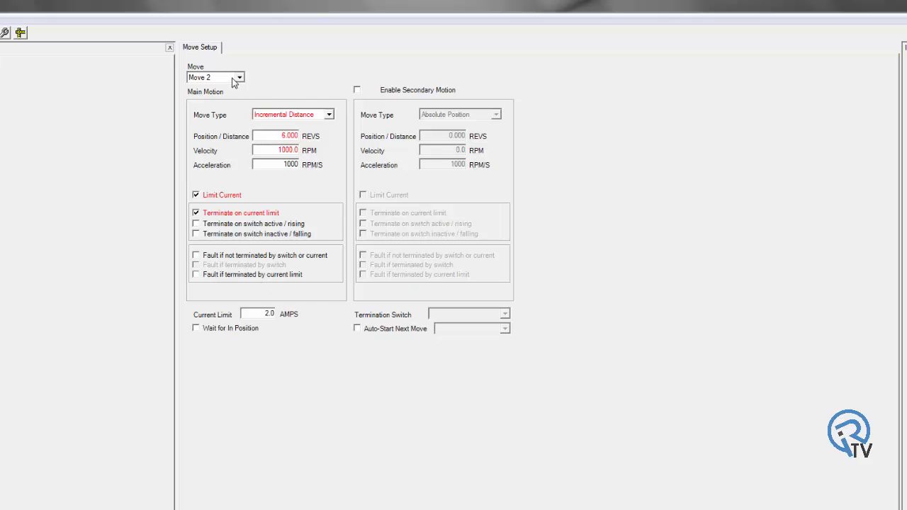
# Set Move 3 to Absolute Position at 2 revs, auto-starting Move 0 afterwards
pyautogui.click(238, 77)
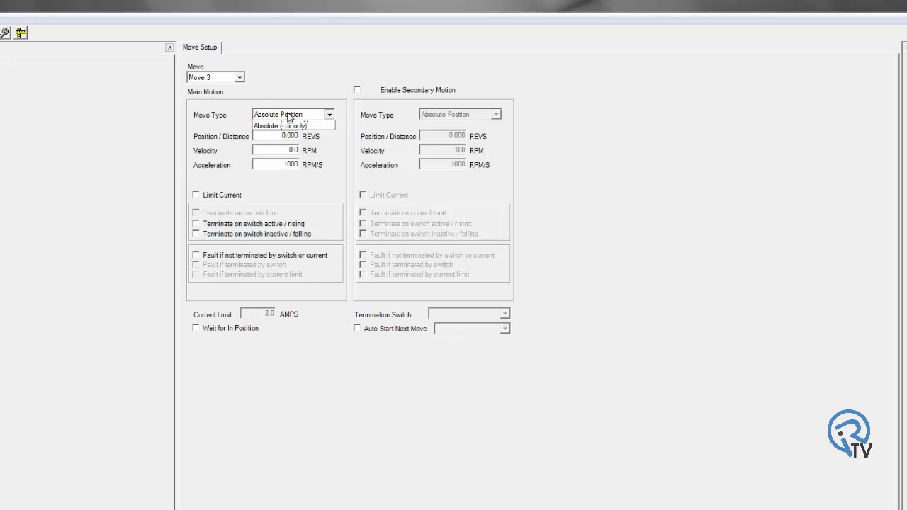
pyautogui.click(290, 114)
pyautogui.write('2.000')
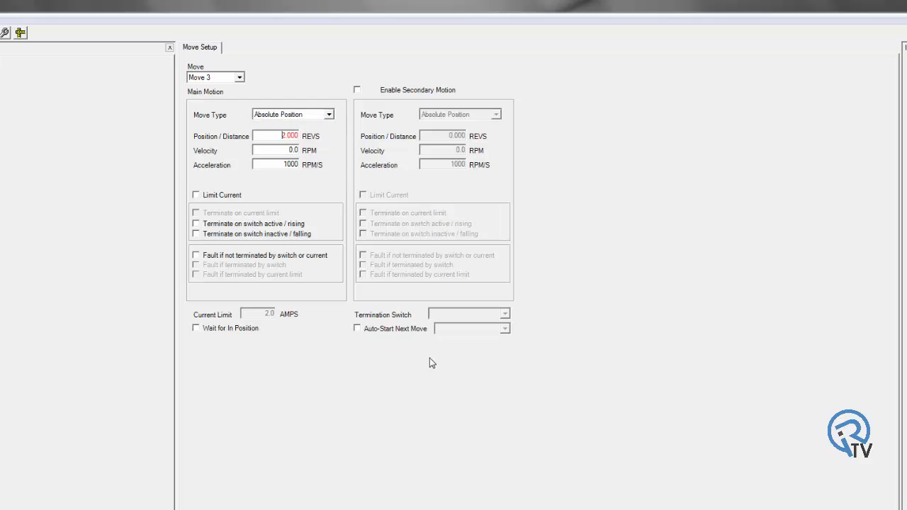
pyautogui.click(357, 328)
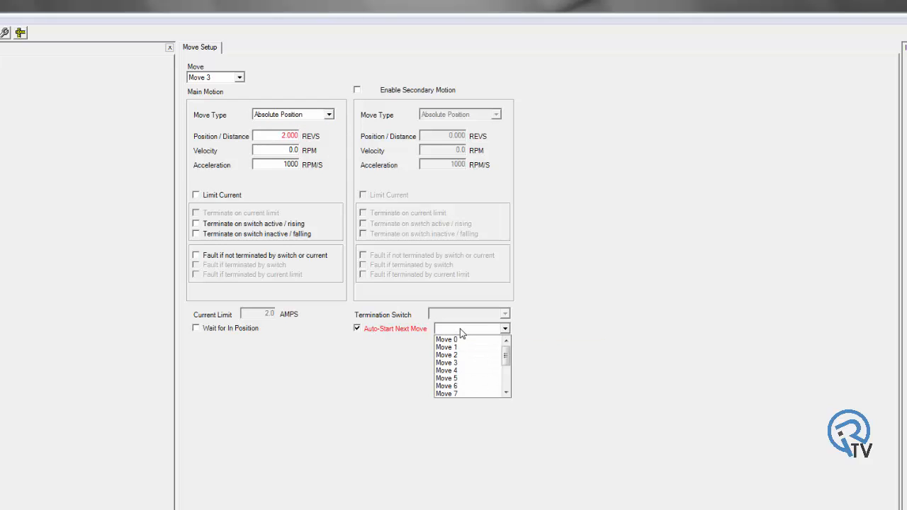
pyautogui.click(446, 338)
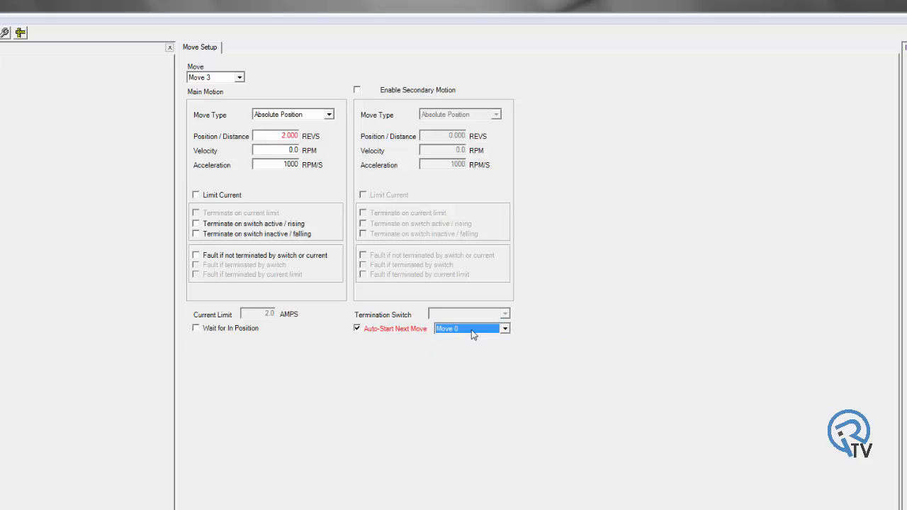